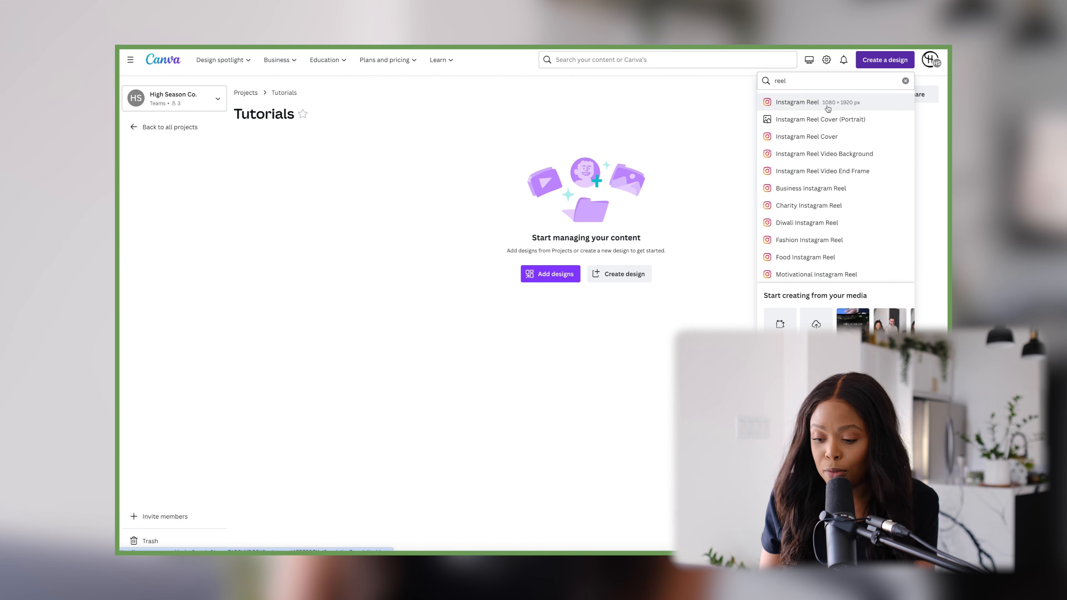
Create a blank Instagram Reel design at 1080 × 1920 px
left_click(794, 102)
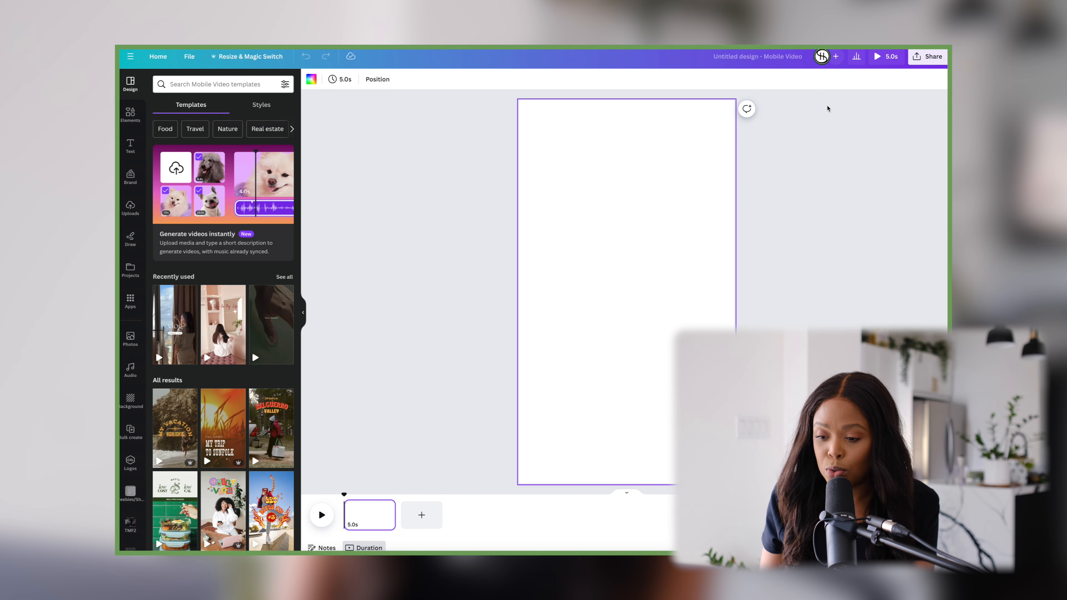
Browse Uploads to the Tutorials folder and add its b-roll clips to the timeline
left_click(130, 177)
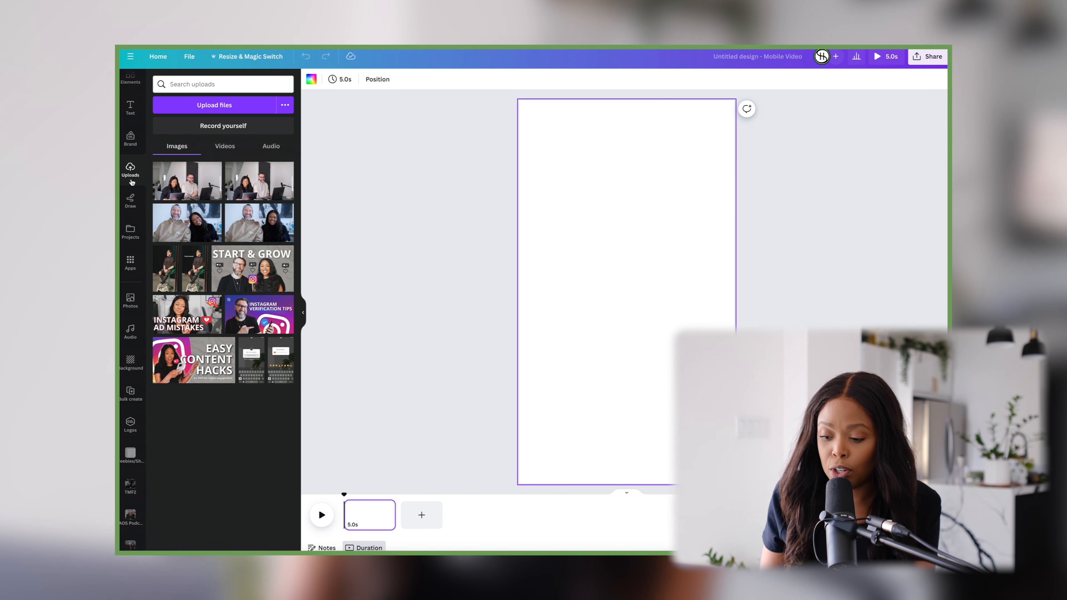
scroll("down", 3)
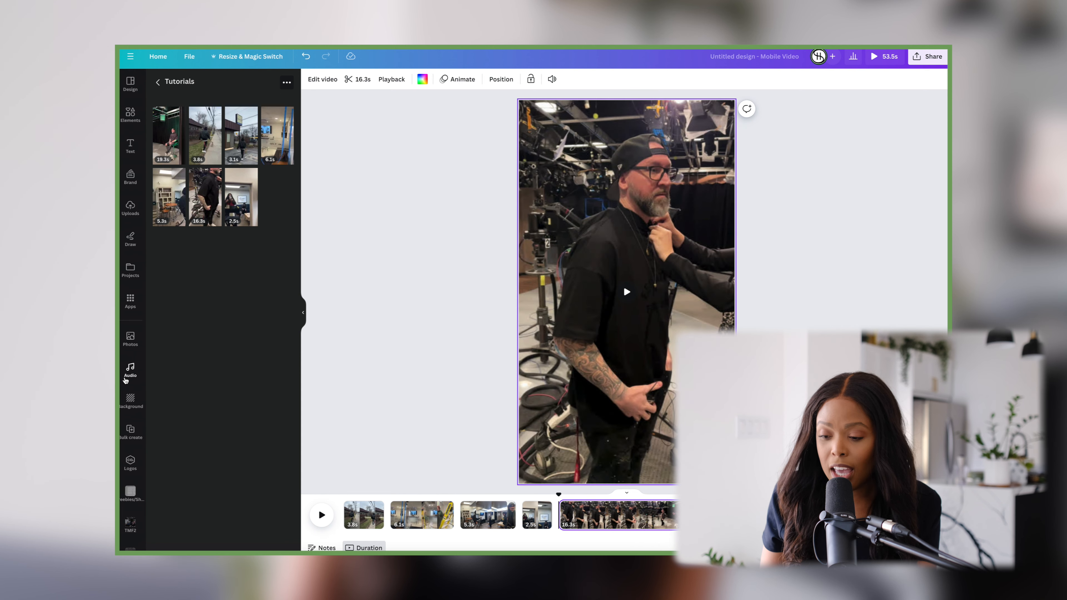
Add Wasted Love (Instrumental Version) from Recently used as the reel's music track
left_click(130, 371)
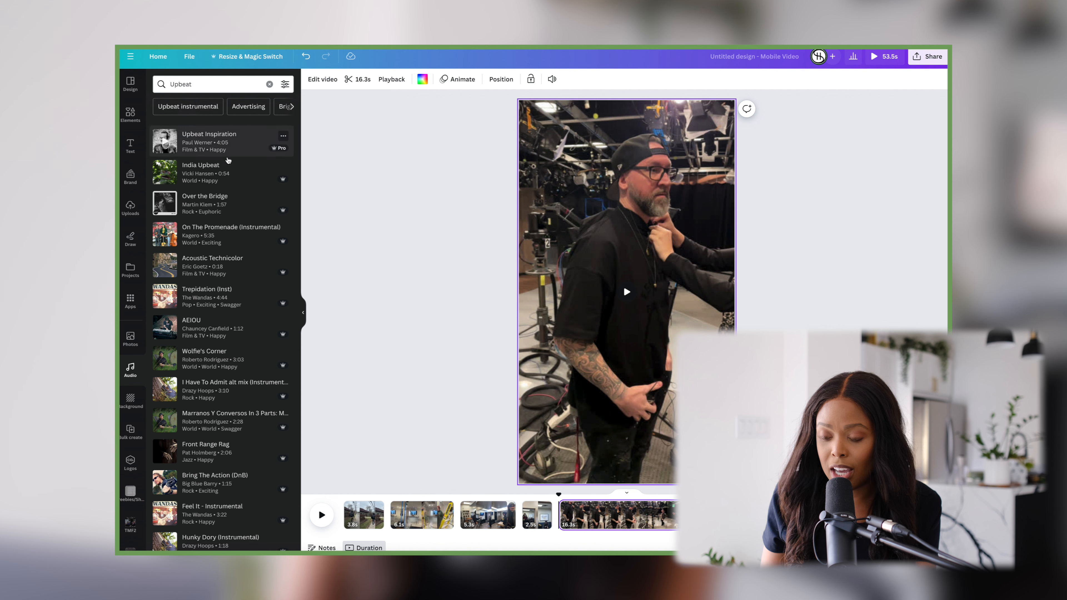
left_click(269, 84)
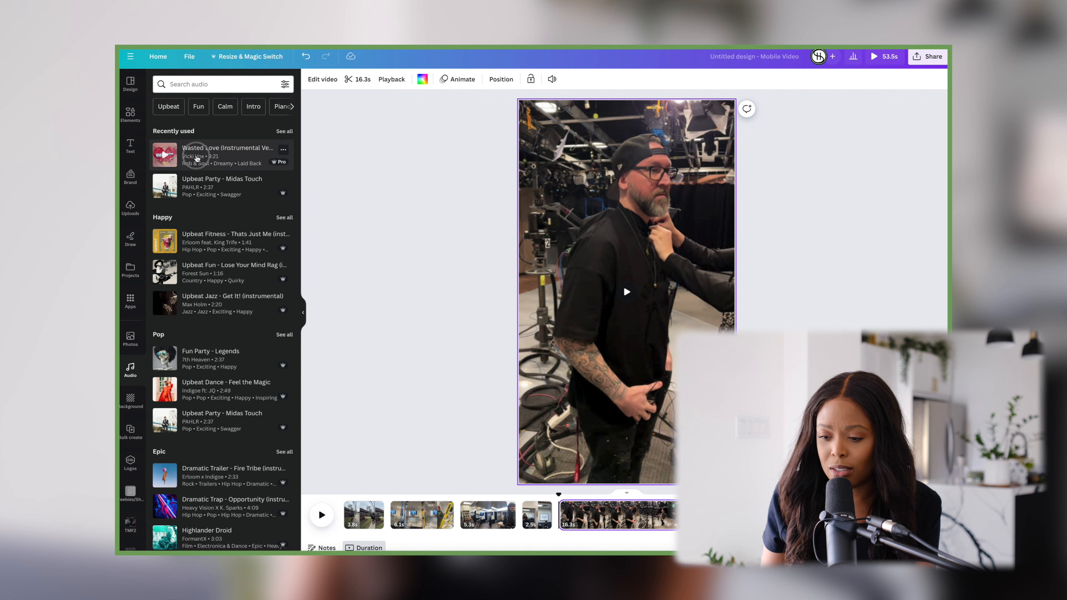
left_click(164, 155)
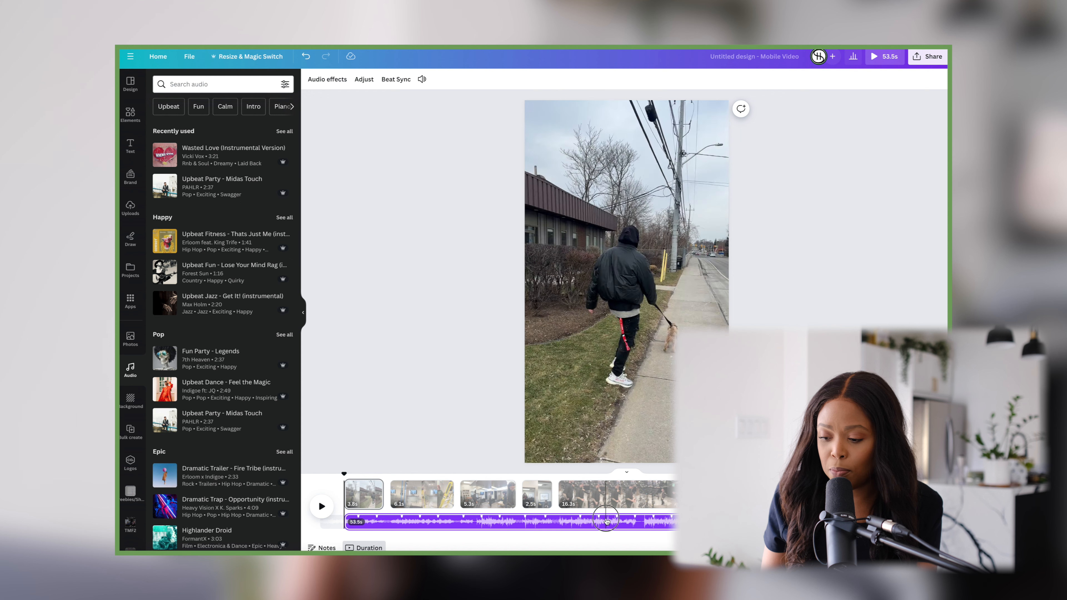
Trim the b-roll clips so the reel runs about 35 seconds over the music
left_click(421, 494)
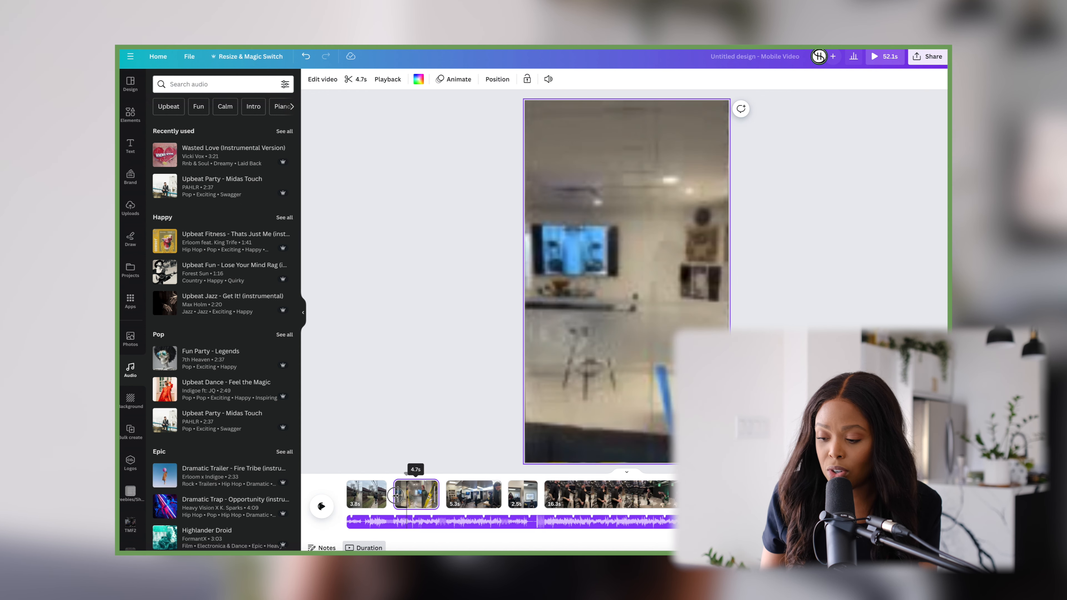
left_click(404, 495)
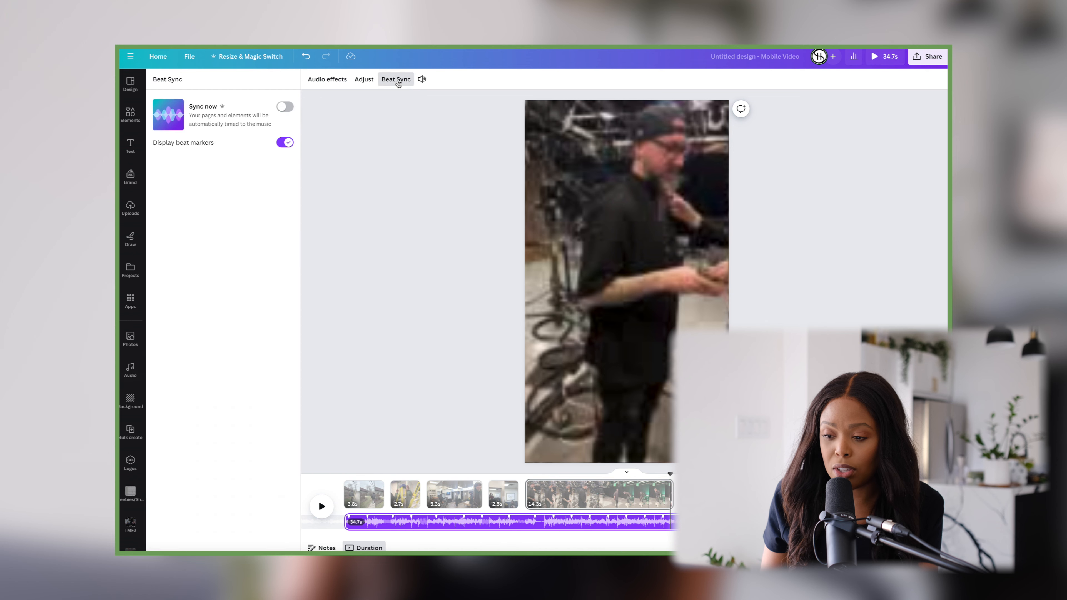
mouse_move(249, 95)
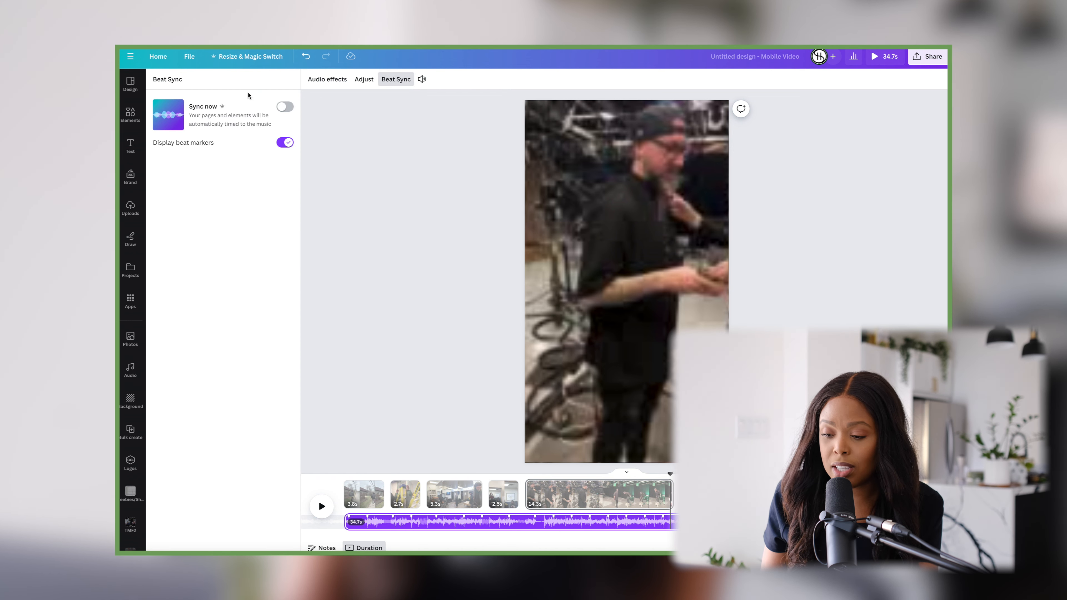
Turn on Beat Sync with Sync now, timing clips to the music at 27.8 seconds
left_click(285, 107)
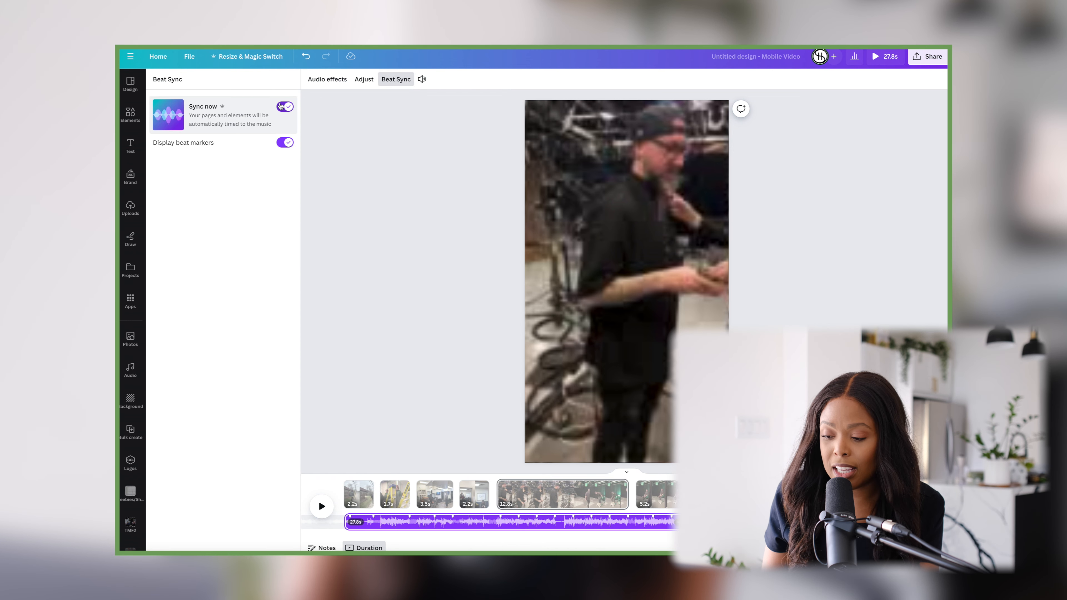
left_click(285, 106)
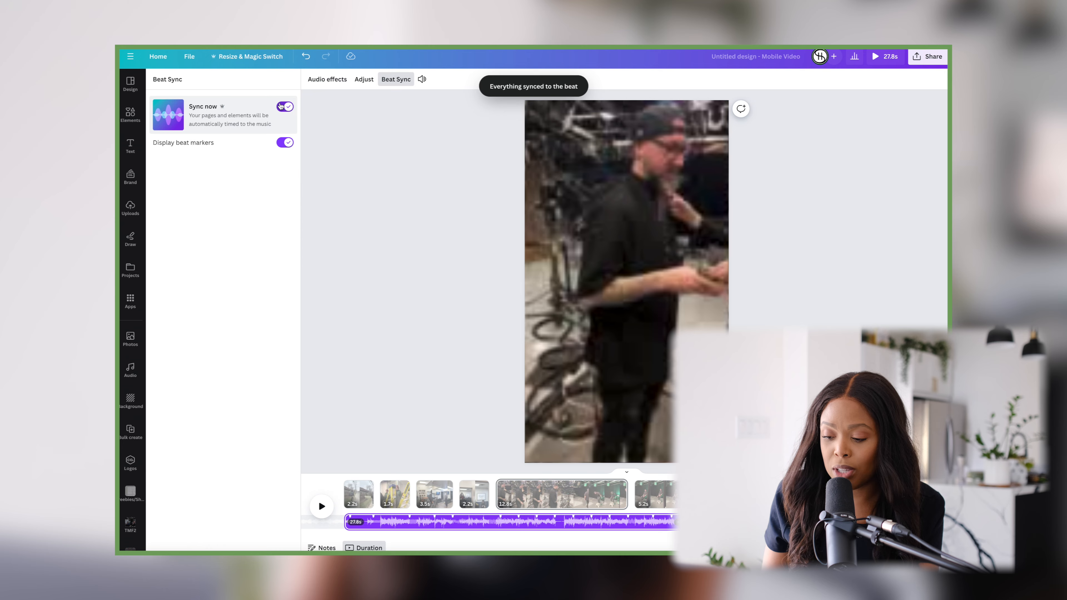
left_click(285, 106)
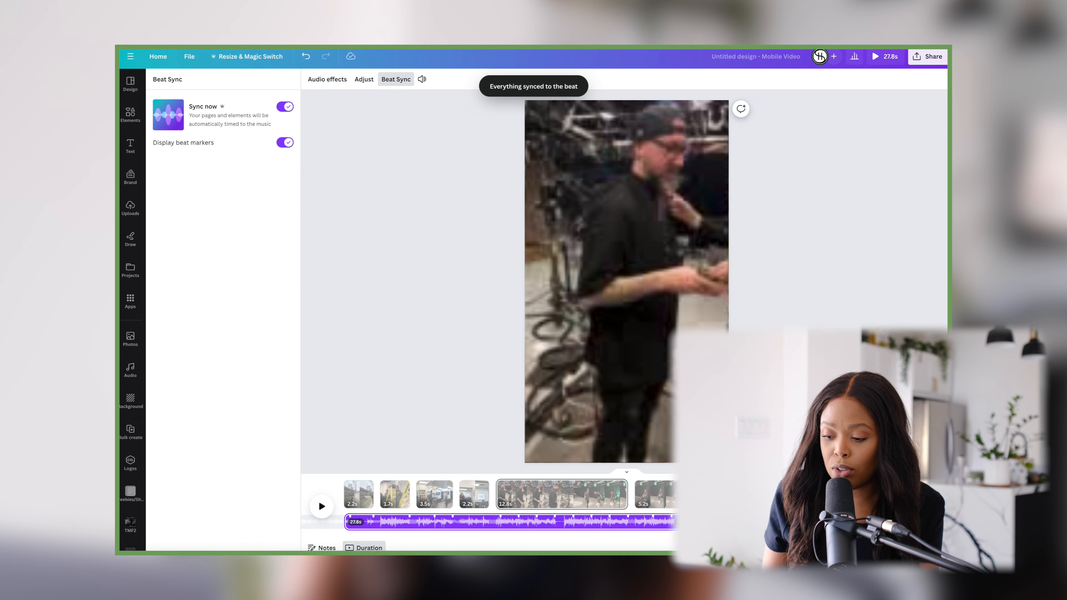